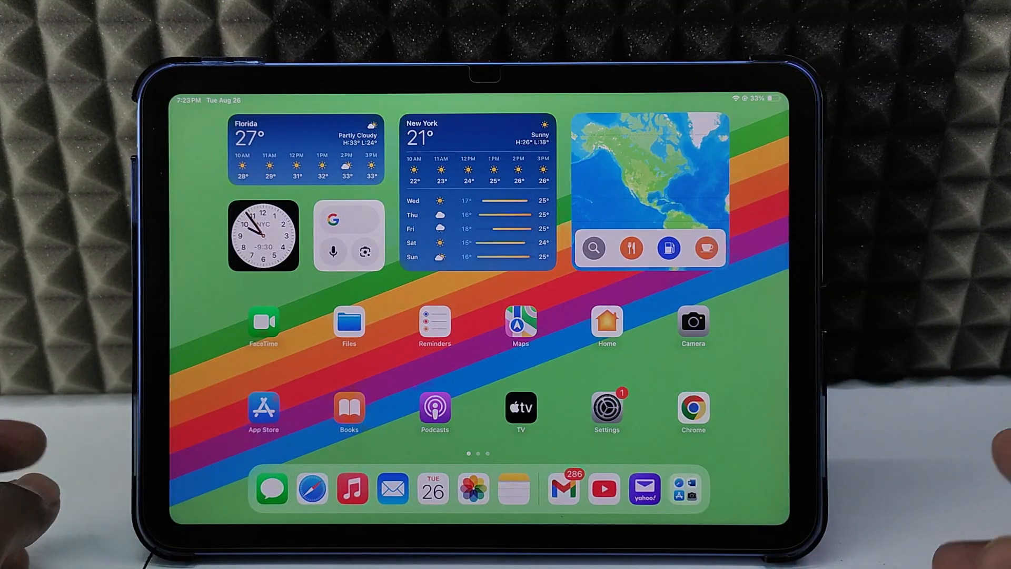
# - Swipe to the second home screen page holding the Yahoo Mail icon
pyautogui.hscroll(-3)
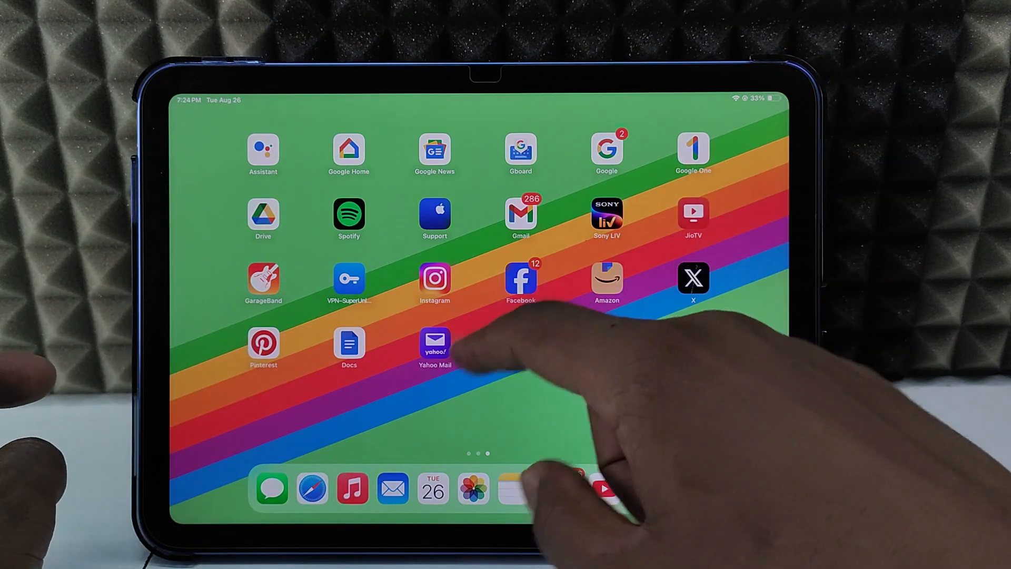
# - Launch Yahoo Mail and remove the 'Alternative email address added' message from the inbox
pyautogui.click(434, 343)
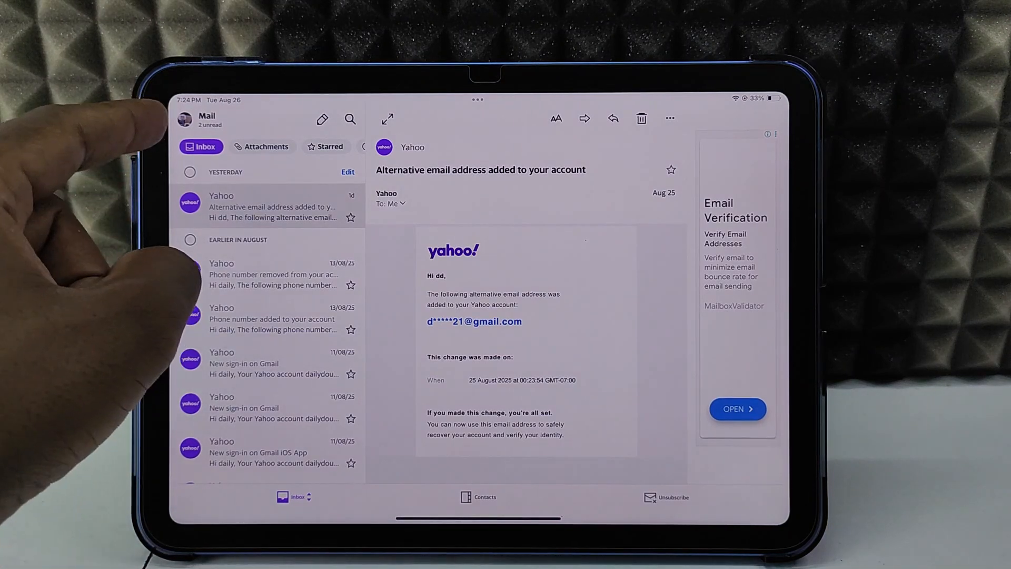
pyautogui.click(185, 119)
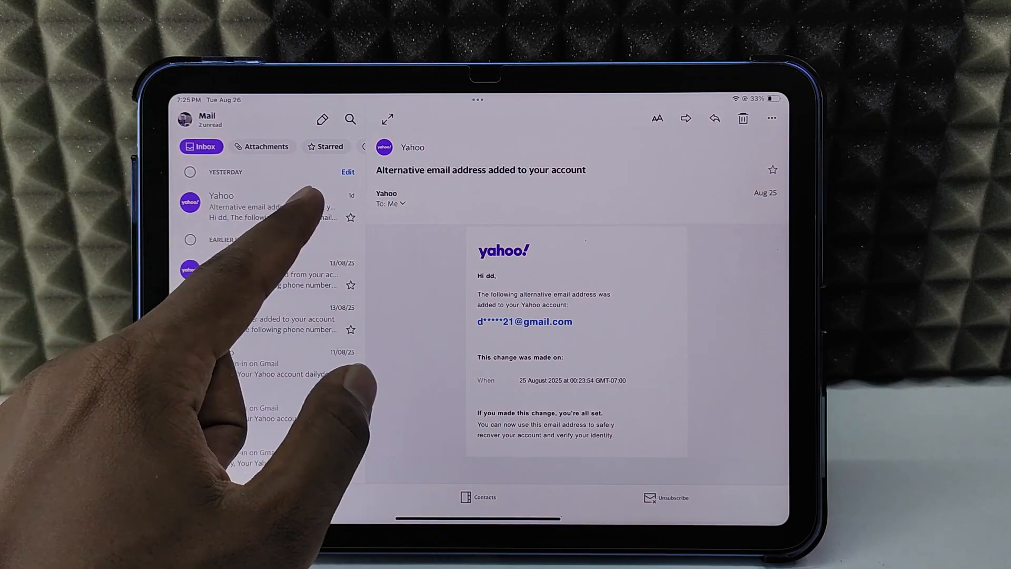
pyautogui.click(743, 119)
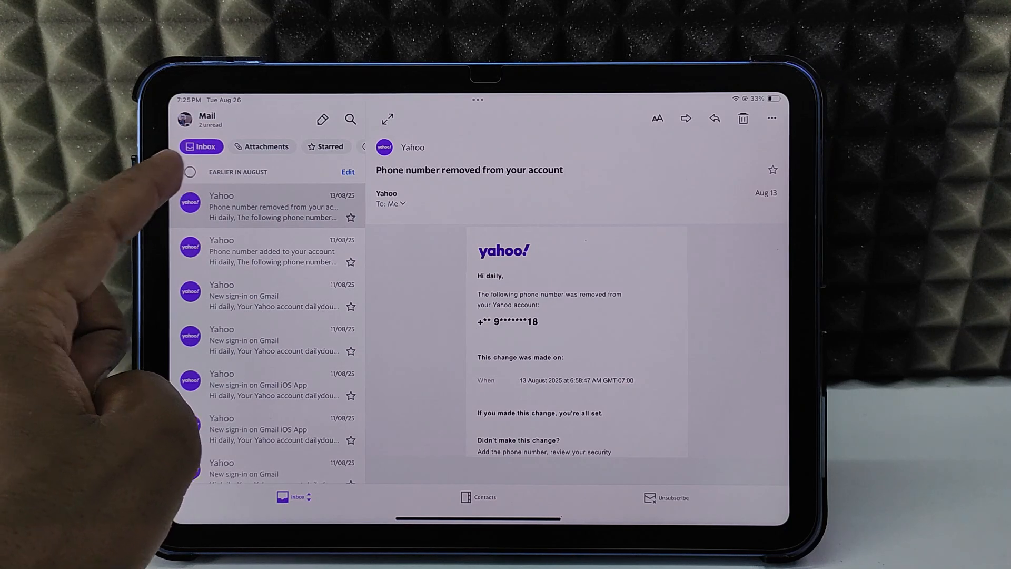
# - Select all 31 remaining inbox emails and delete them, reaching Inbox zero
pyautogui.click(347, 172)
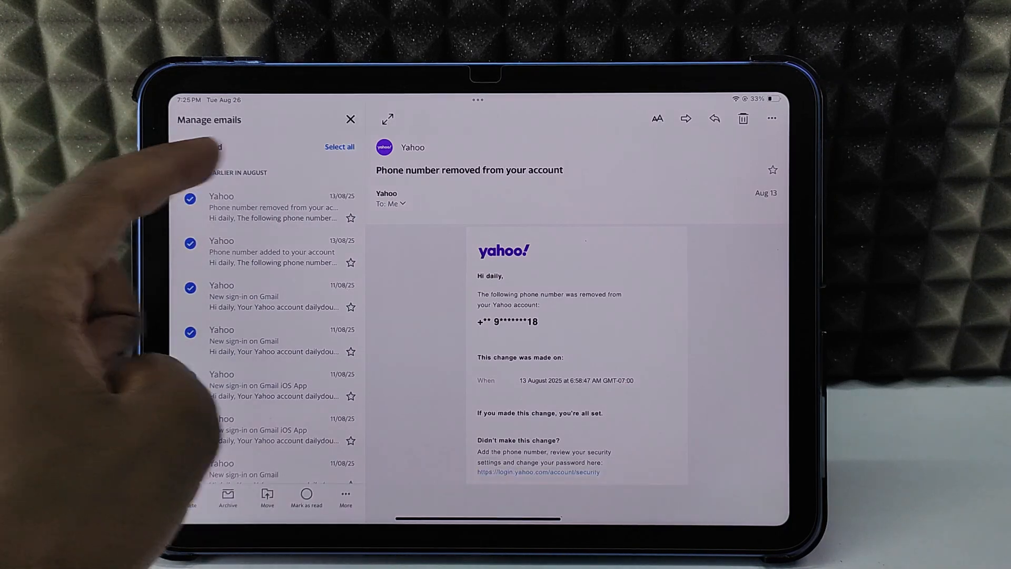
pyautogui.click(340, 146)
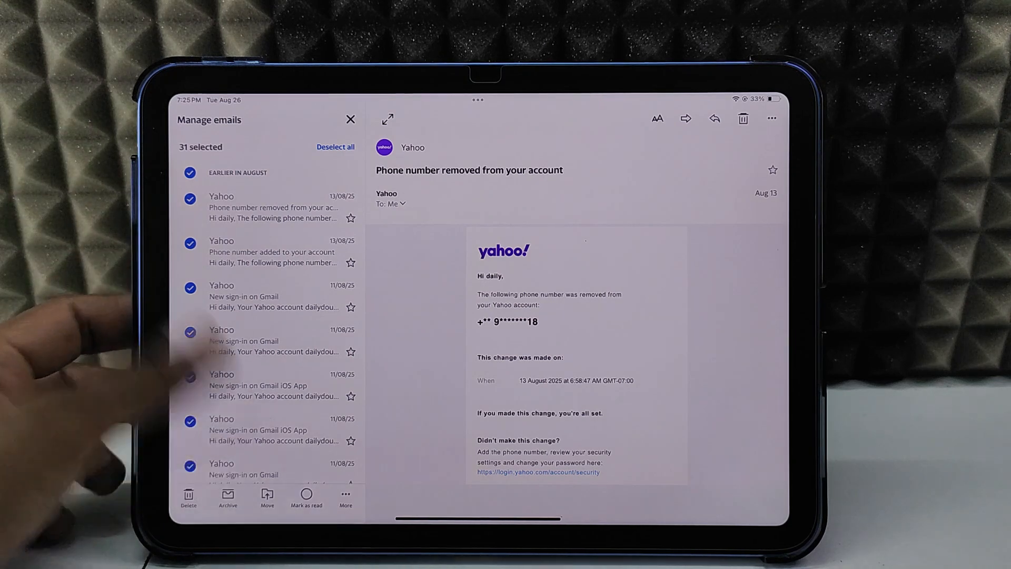
pyautogui.scroll(-3)
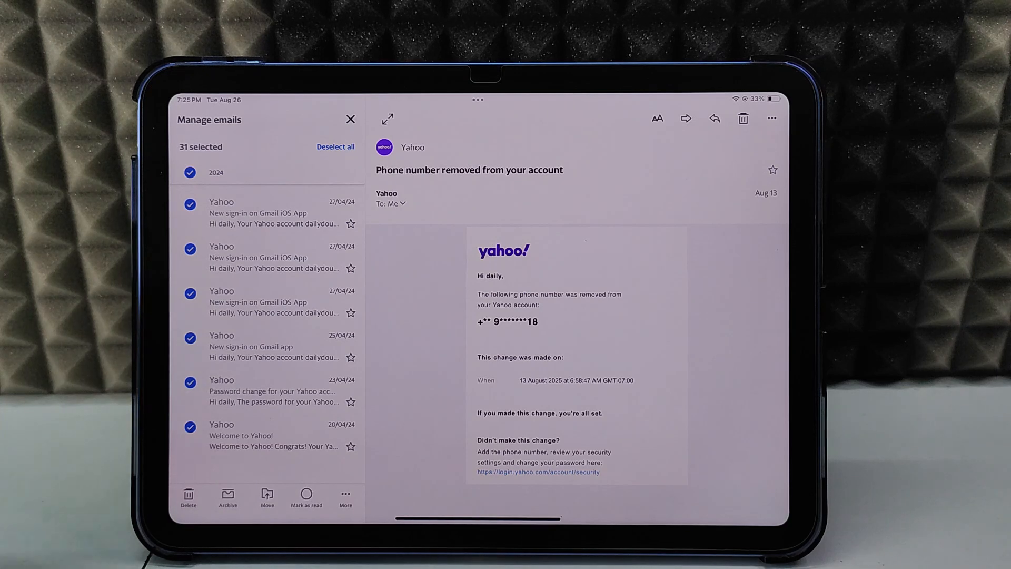
pyautogui.click(187, 497)
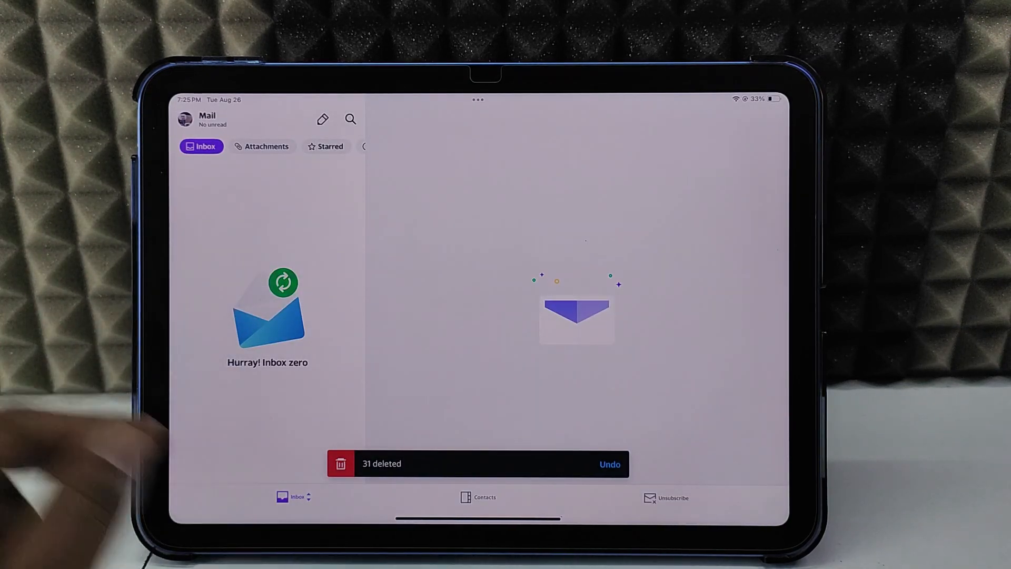
# - Switch from the Inbox to the Trash folder via the folder list
pyautogui.click(293, 496)
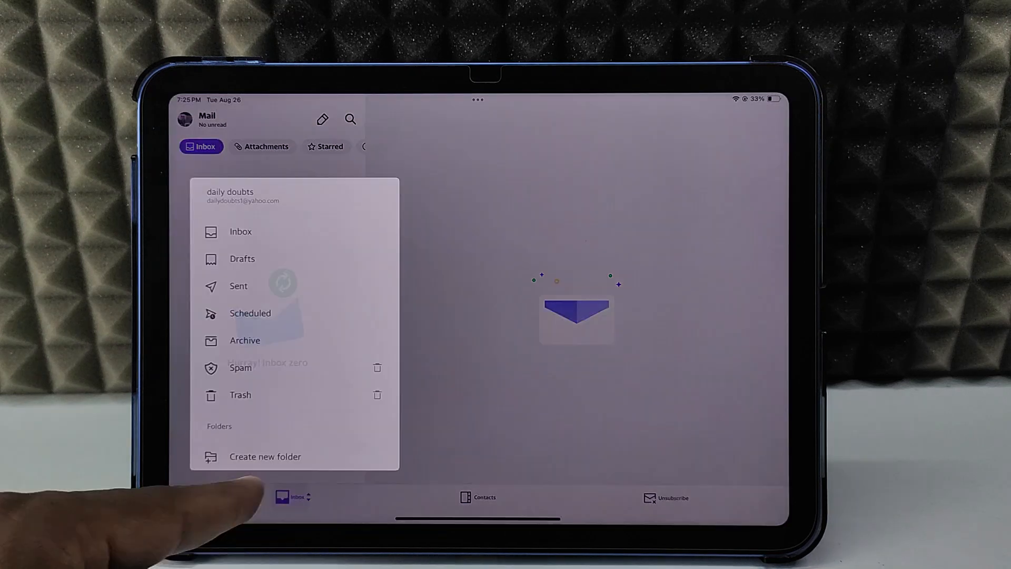
pyautogui.click(240, 395)
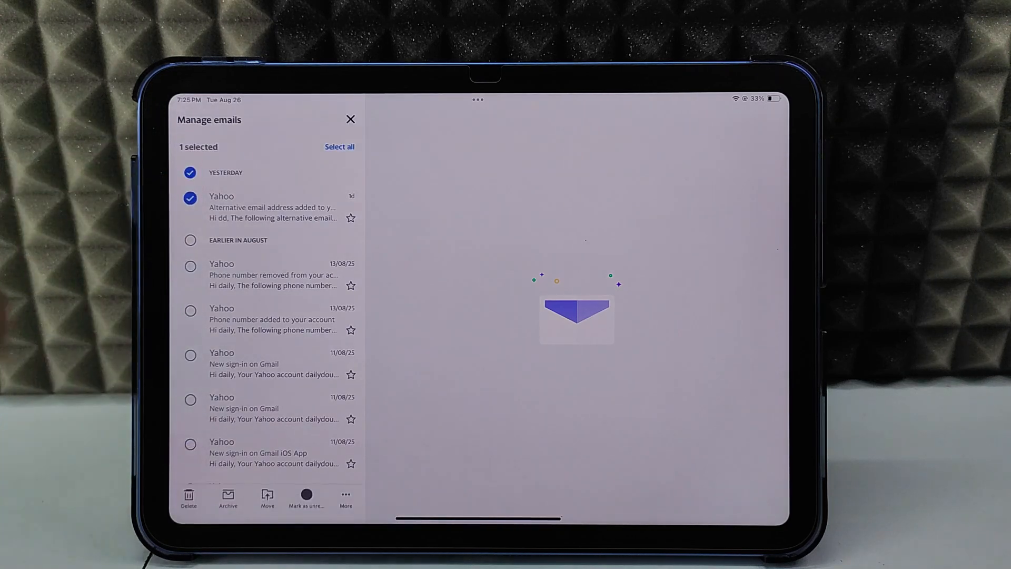
# - Select all 30 Trash emails and confirm their permanent deletion
pyautogui.click(338, 147)
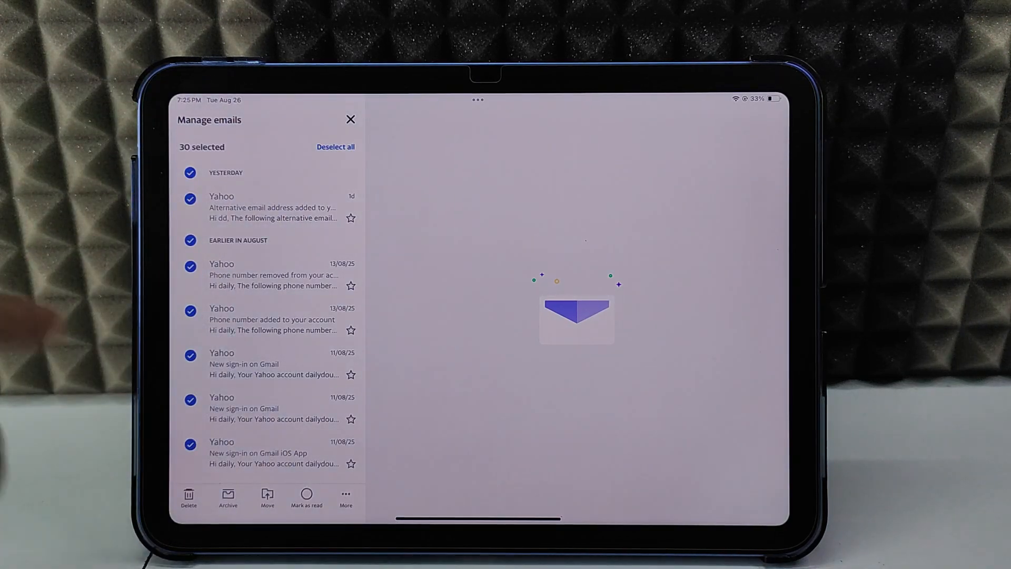
pyautogui.click(188, 496)
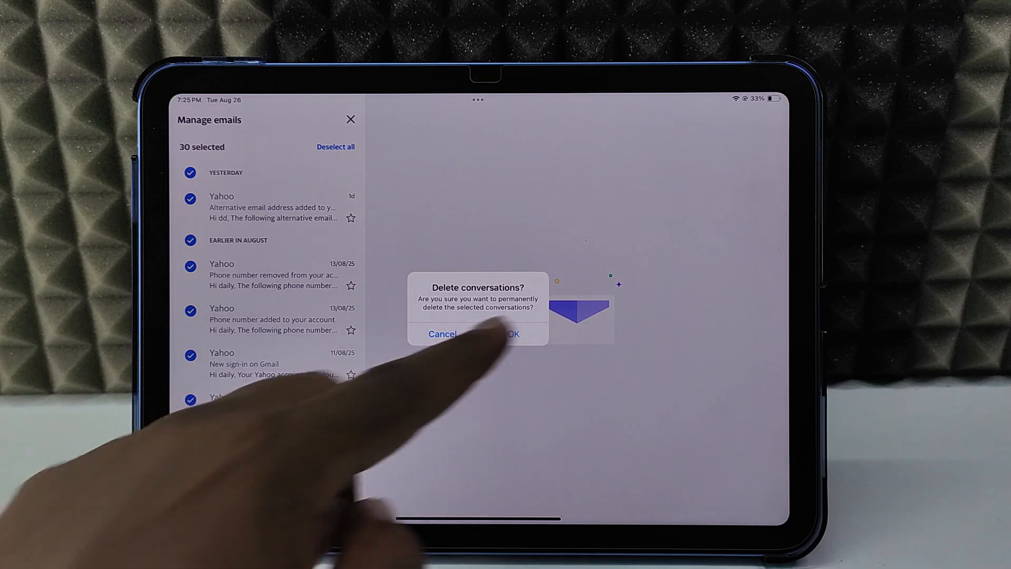
pyautogui.click(512, 334)
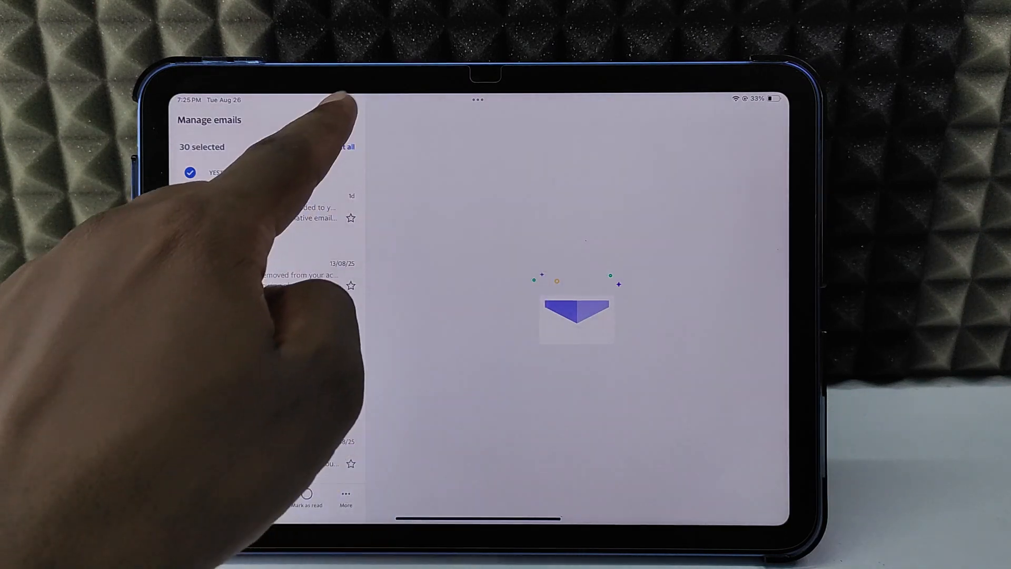